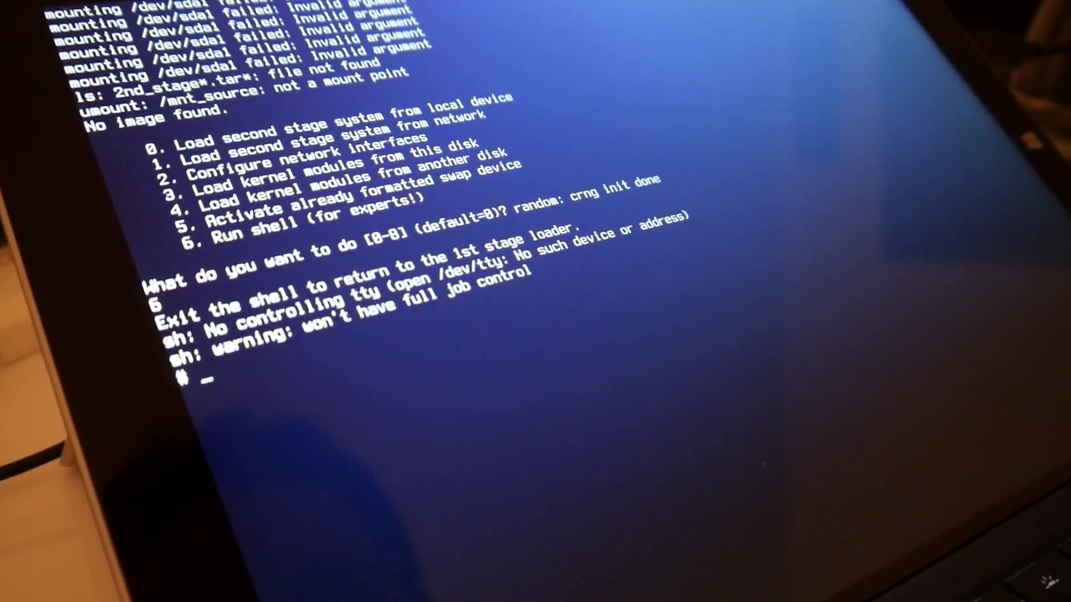
text(ip)
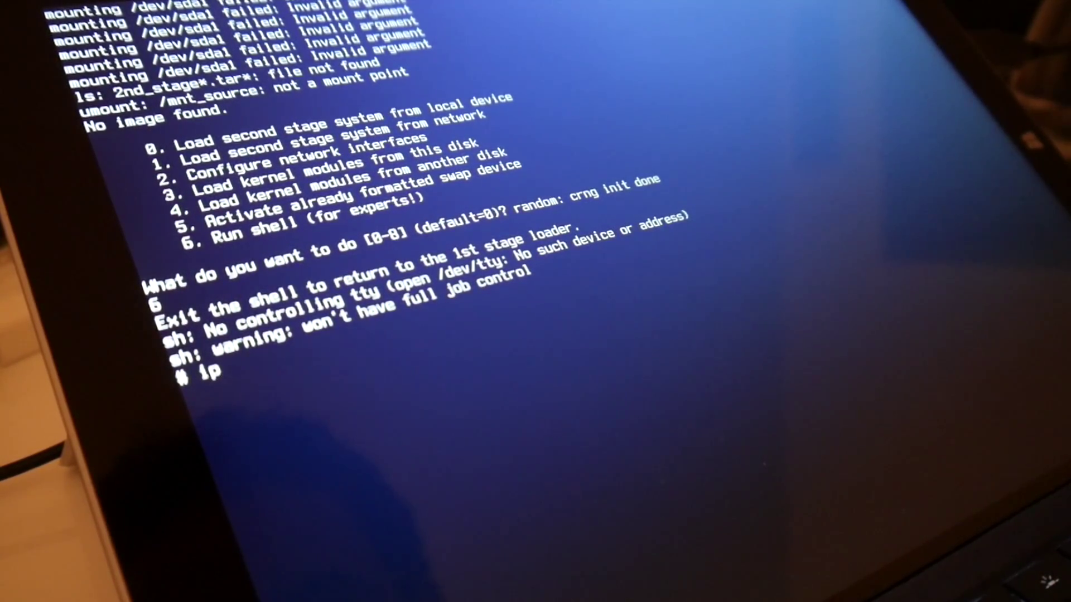